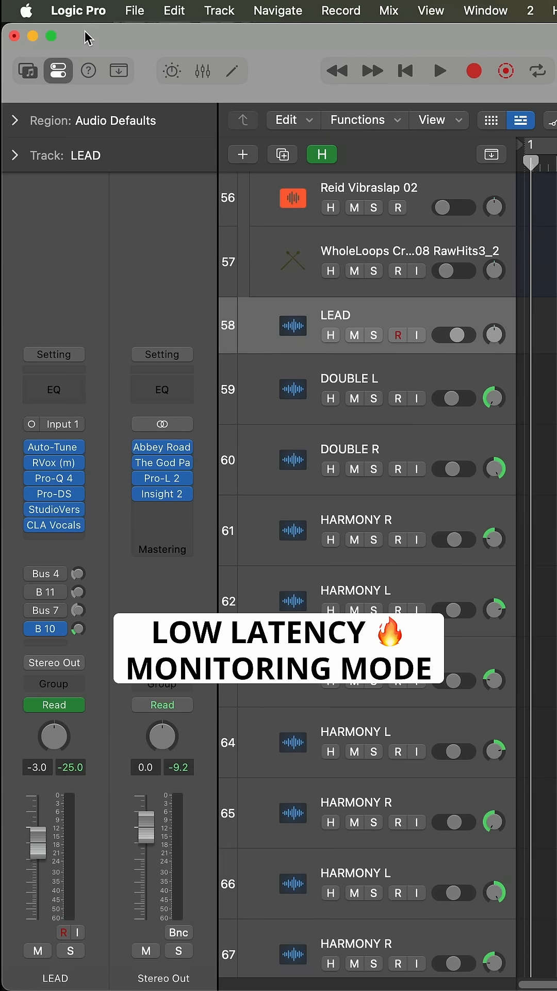
mouse_move(491, 610)
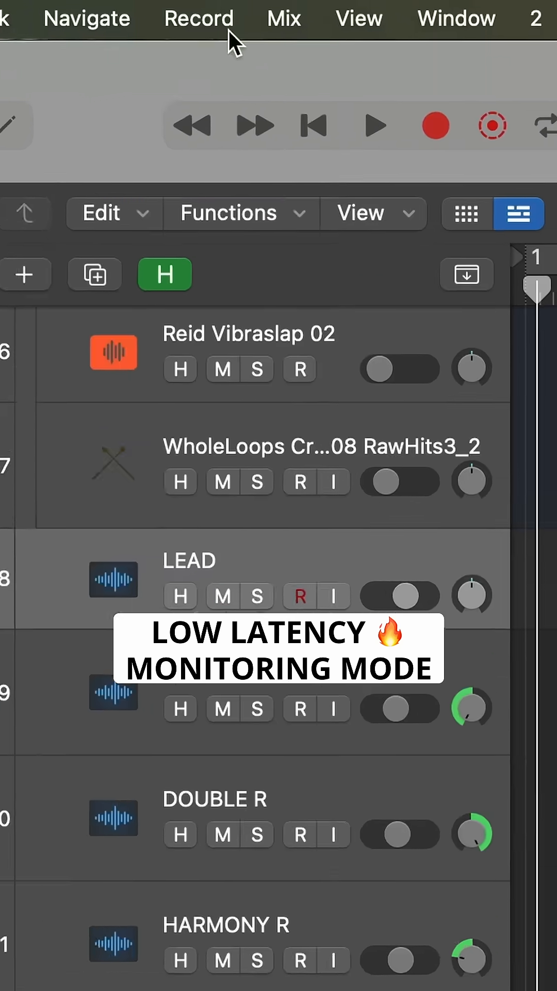
Step: Enable Low Latency Monitoring Mode from the Record menu
left_click(199, 18)
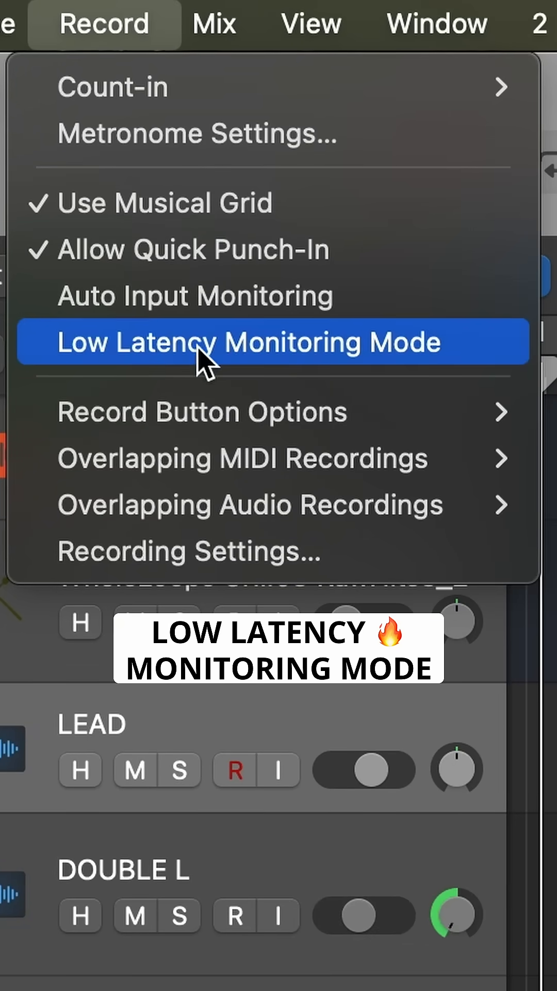
mouse_move(202, 373)
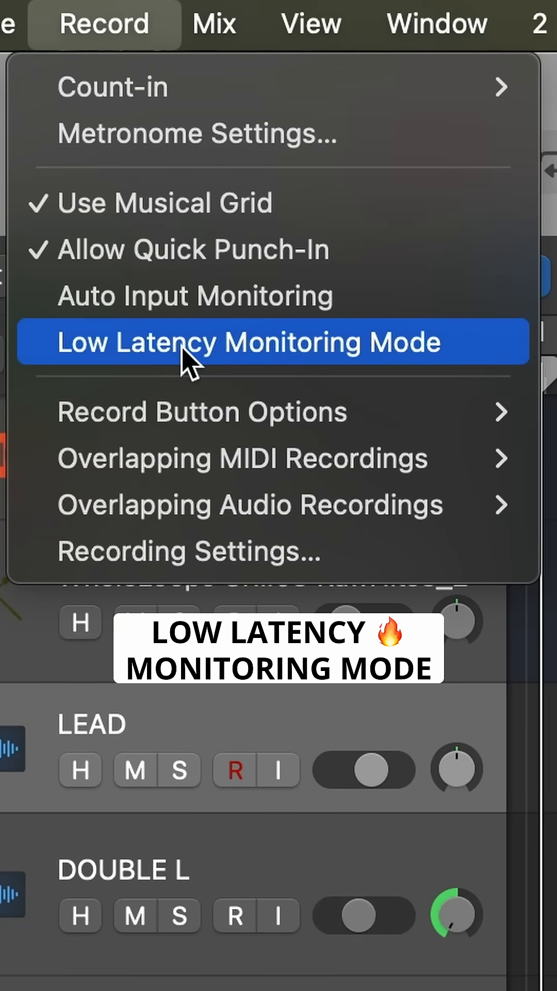
left_click(247, 341)
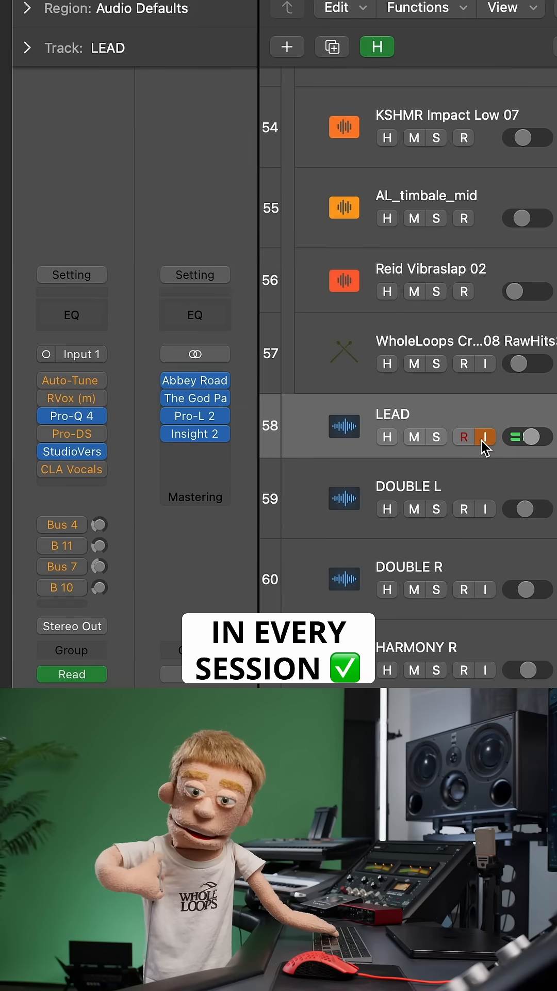
Step: Add the Low Latency Monitoring Mode button to the control bar and save the layout as default
left_click(485, 436)
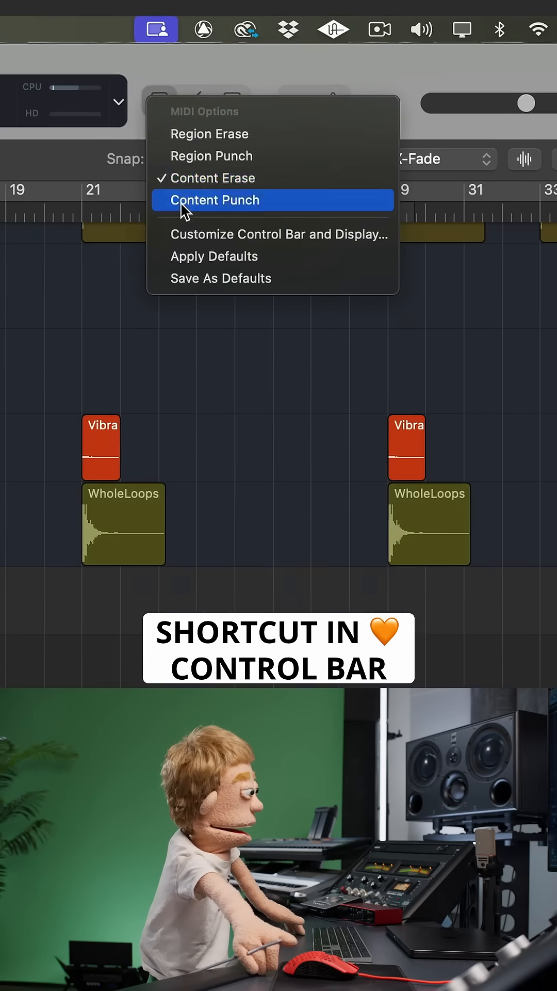
left_click(280, 234)
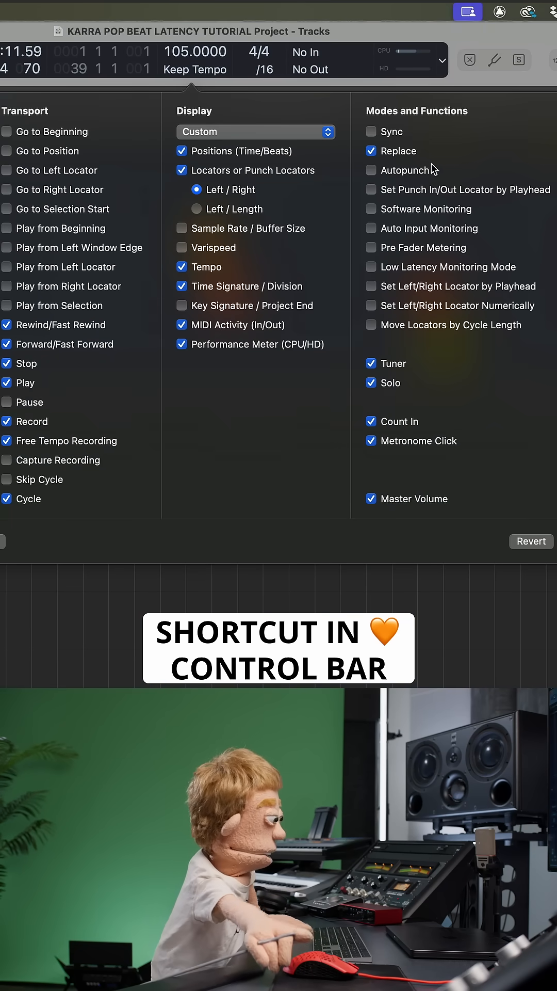
left_click(371, 266)
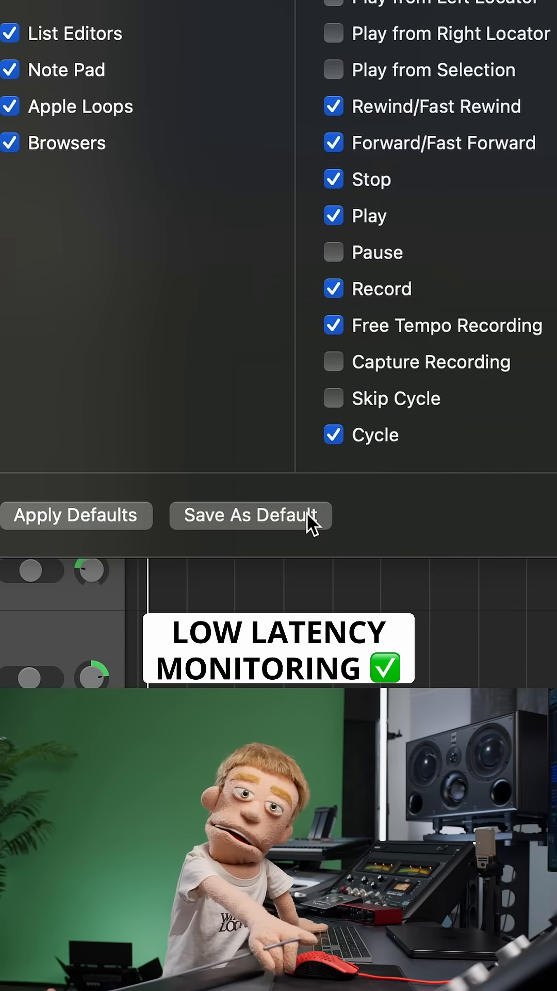
left_click(249, 515)
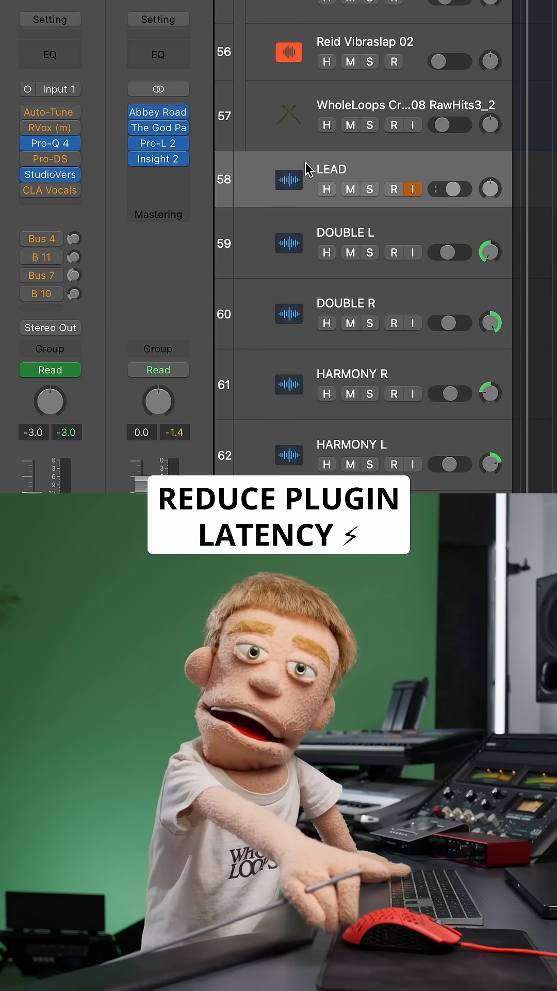
Step: Bring up the Logic Pro Settings window on its General page
left_click(393, 188)
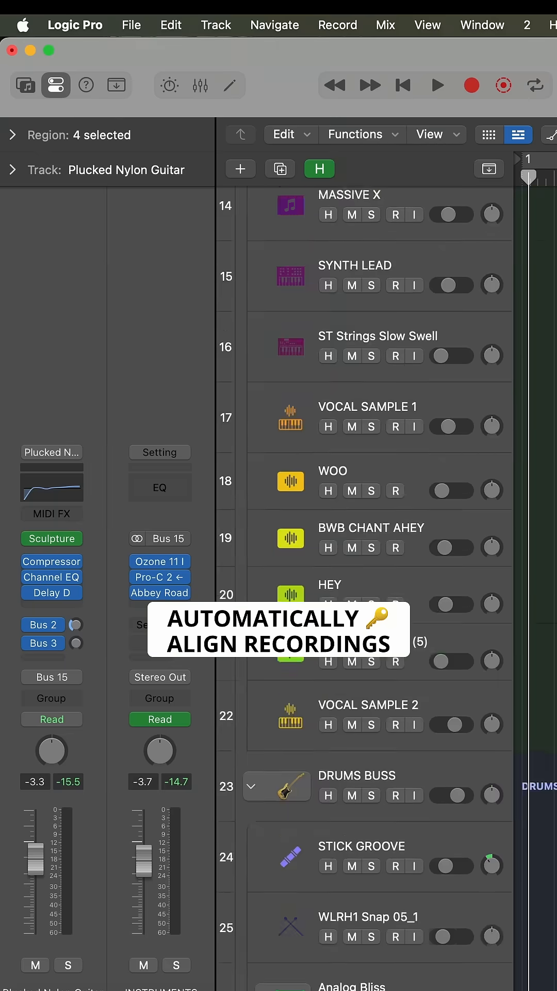
scroll("down", 3)
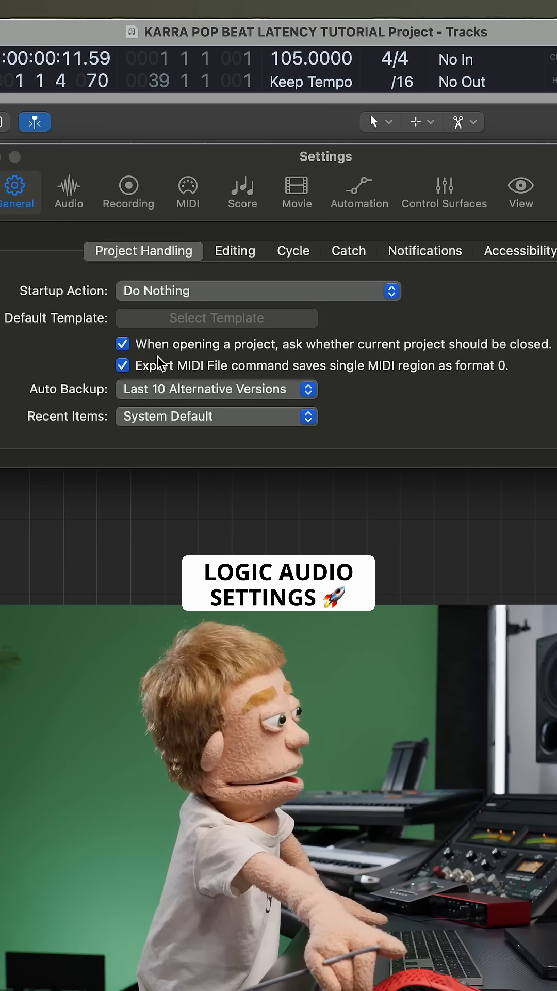
Step: Set the Audio I/O buffer size to 32 samples (about 7.6 ms roundtrip latency)
left_click(68, 187)
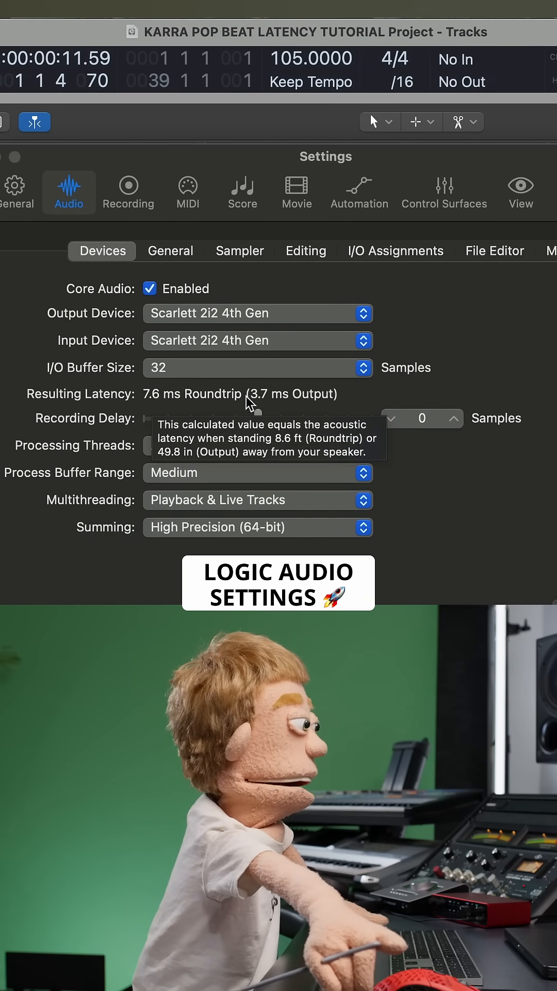
left_click(257, 367)
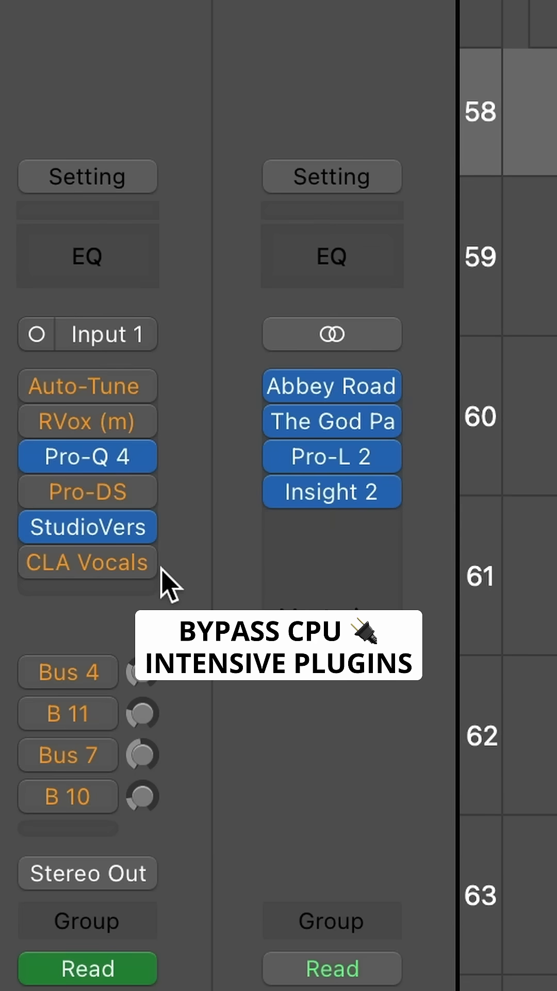
Step: Close Settings and show the LEAD channel inserts with Auto-Tune deactivated
left_click(87, 385)
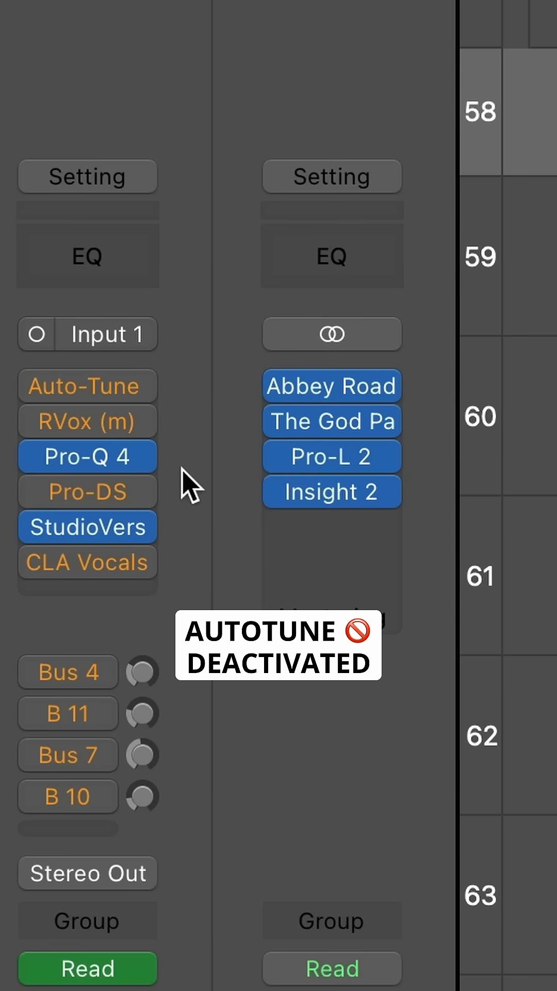
mouse_move(183, 455)
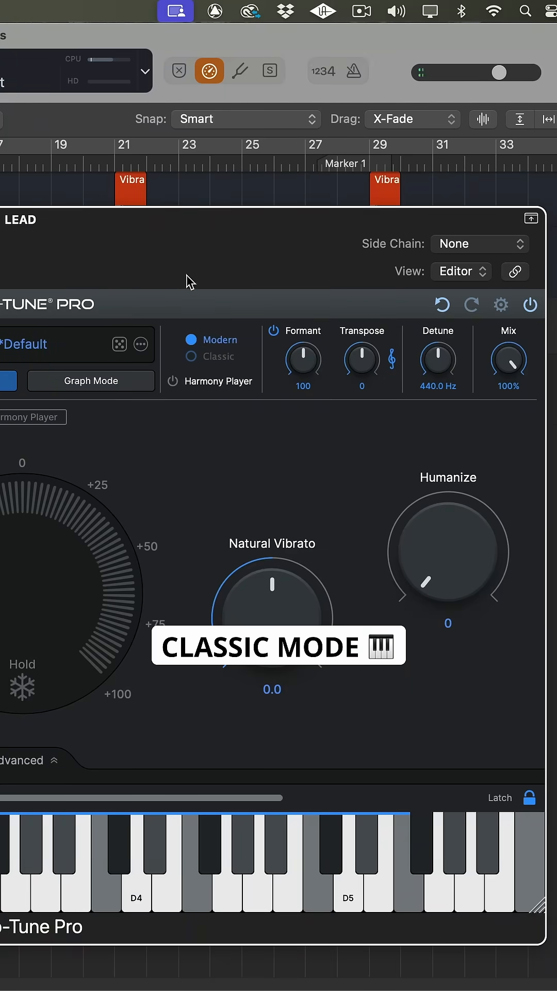
Step: Switch Auto-Tune Pro on the LEAD vocal to Classic mode and close the plugin window
left_click(190, 356)
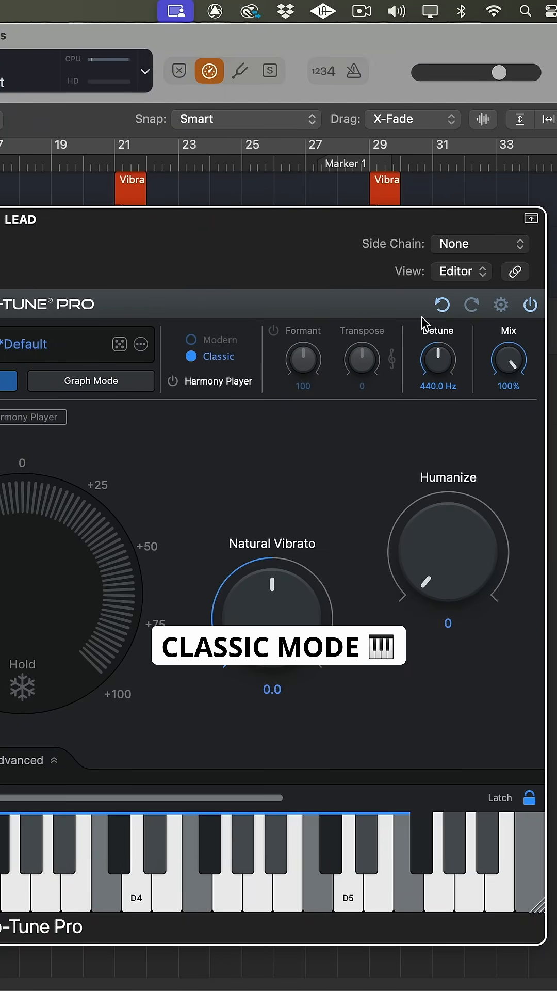
left_click(501, 305)
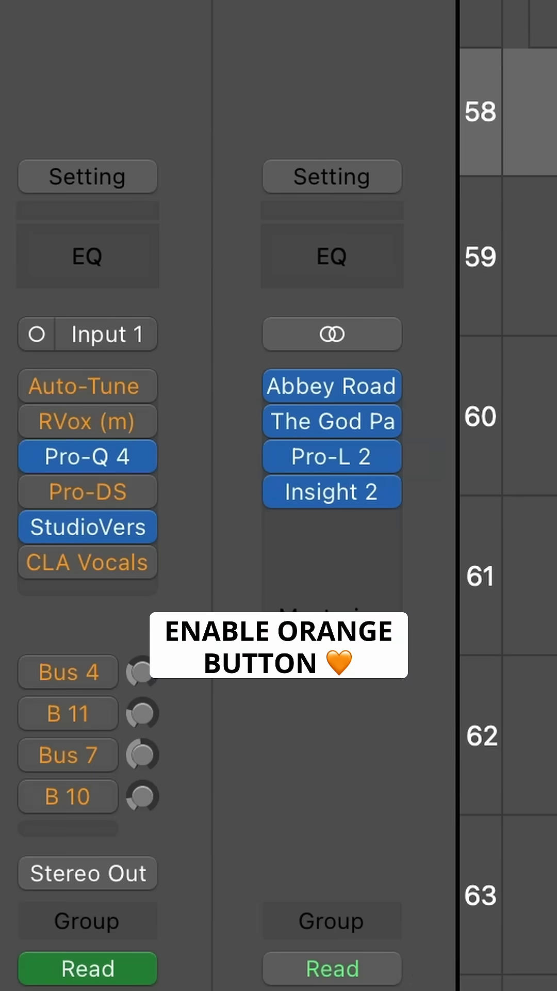
Step: Keep Auto-Tune on the LEAD vocal active while in low latency monitoring mode
left_click(86, 385)
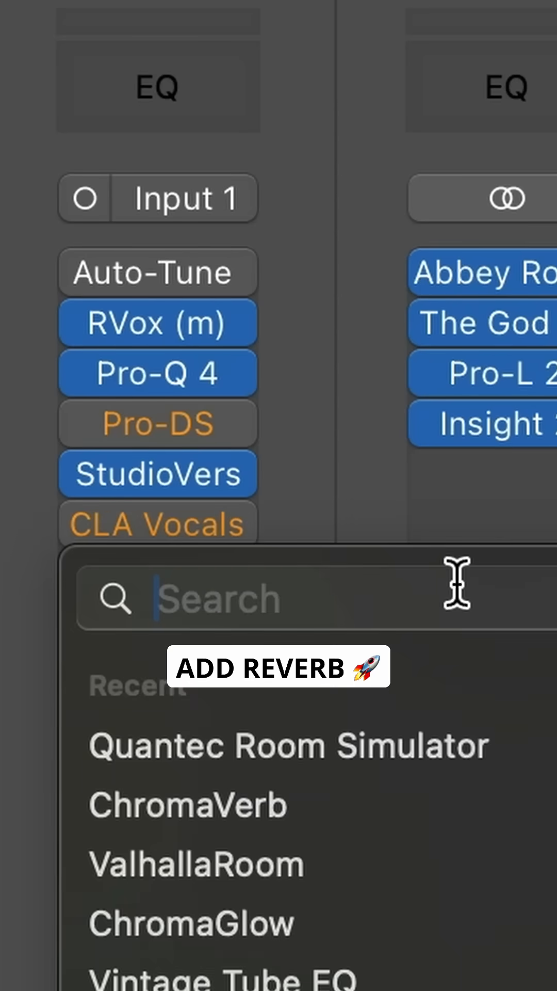
Step: Insert Quantec Room Simulator on LEAD via search 'quant' and raise Reverb Level to -20 dB
type("quant")
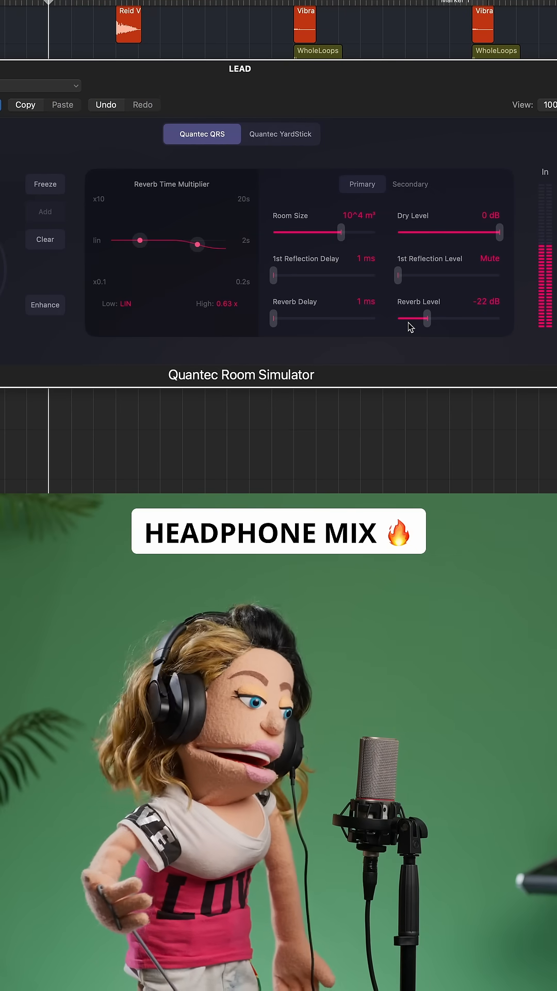
left_click_drag(417, 319, 424, 319)
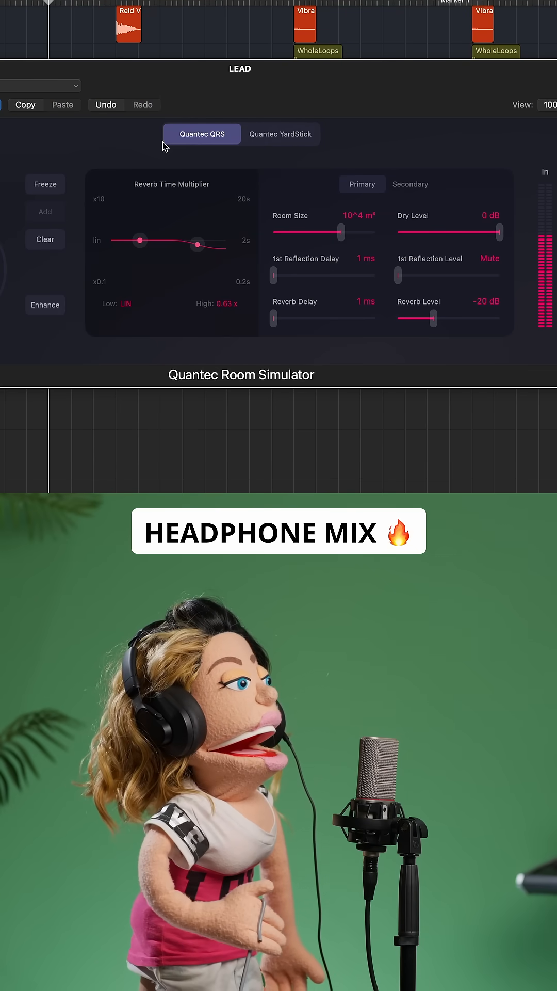